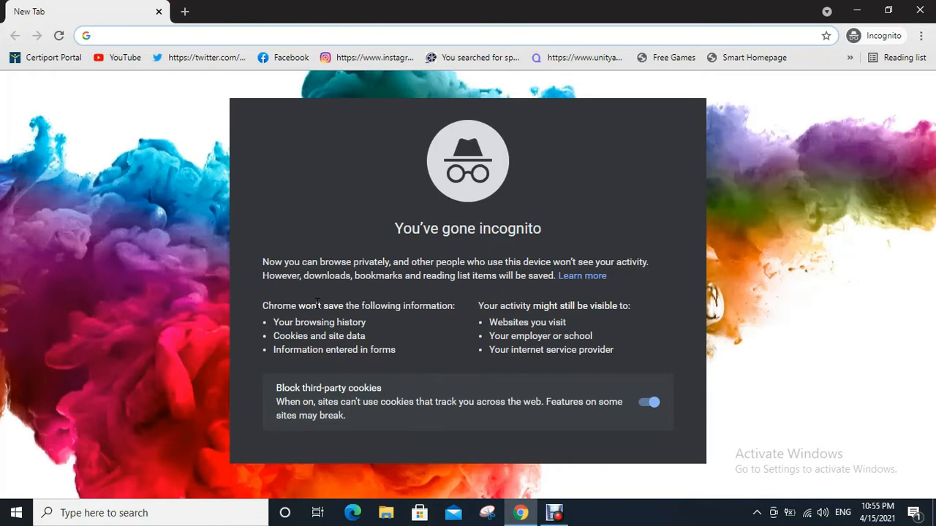
Search Google for 'transferwise' in an incognito tab and open the official Wise result
text(tra)
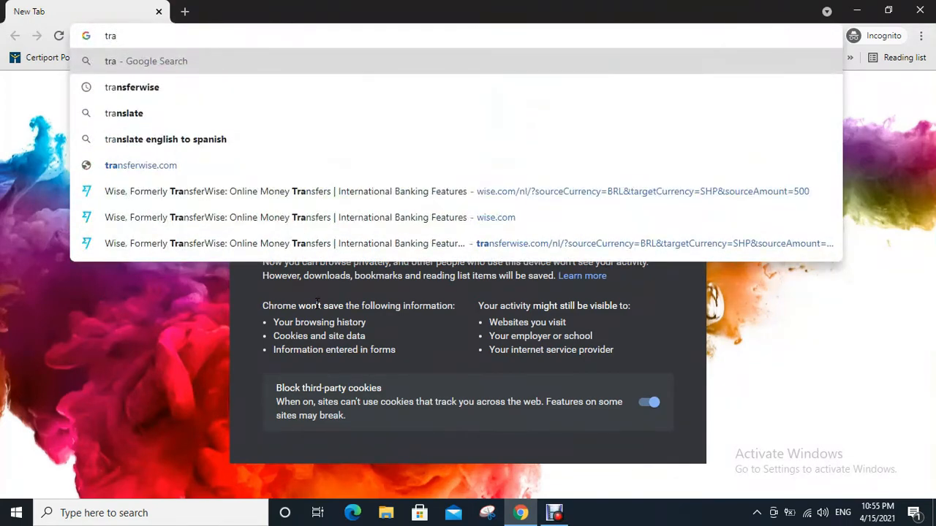
click(131, 88)
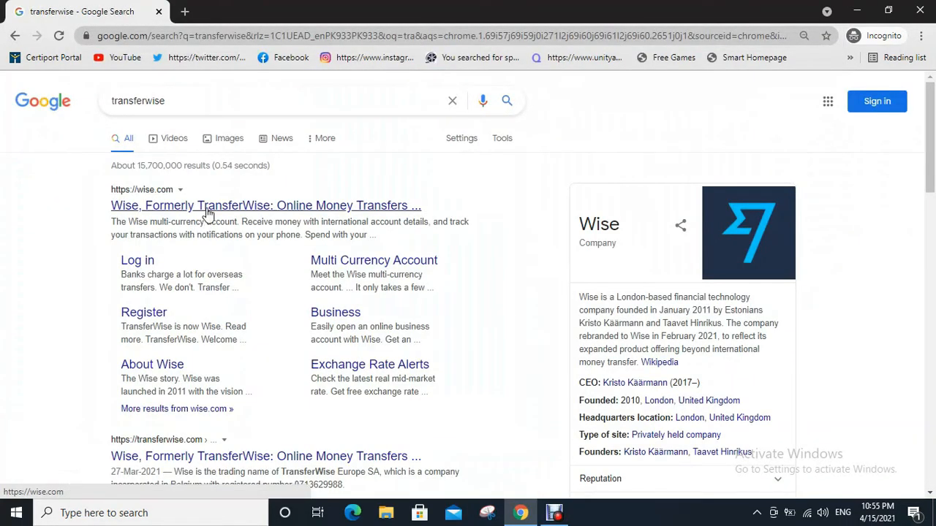
click(266, 205)
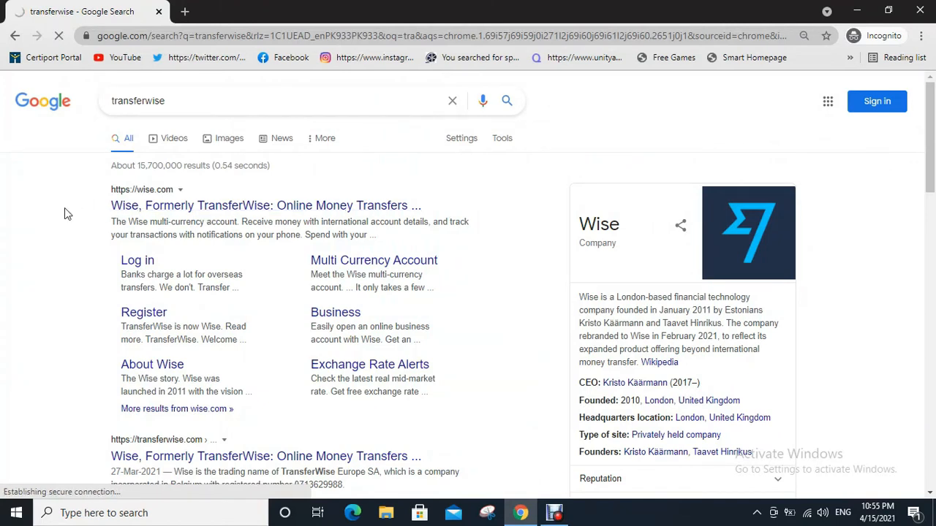
Proceed from wise.com through the register page to the account home dashboard
click(266, 205)
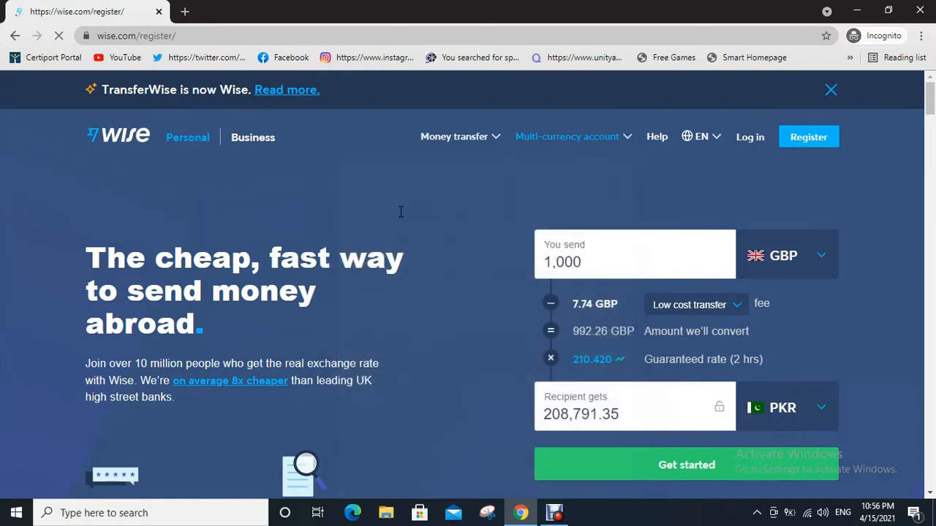
click(807, 137)
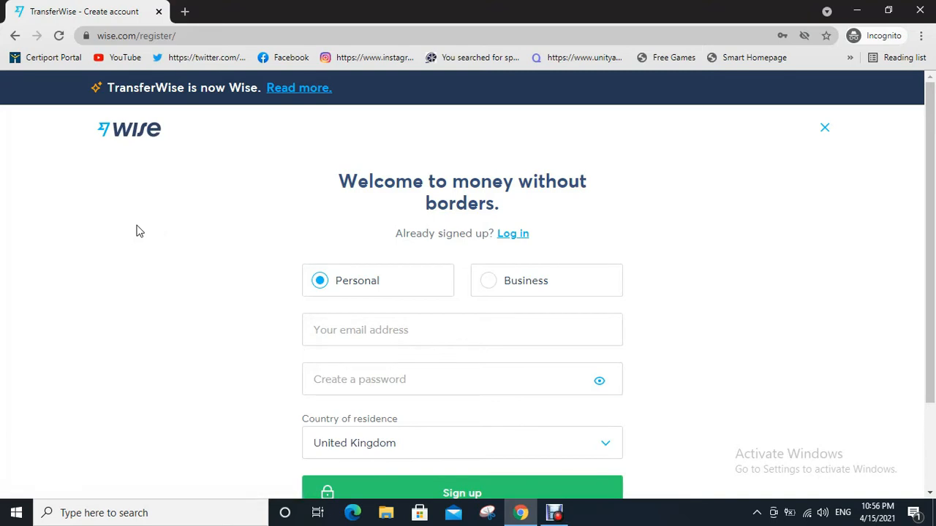
mouse_move(203, 284)
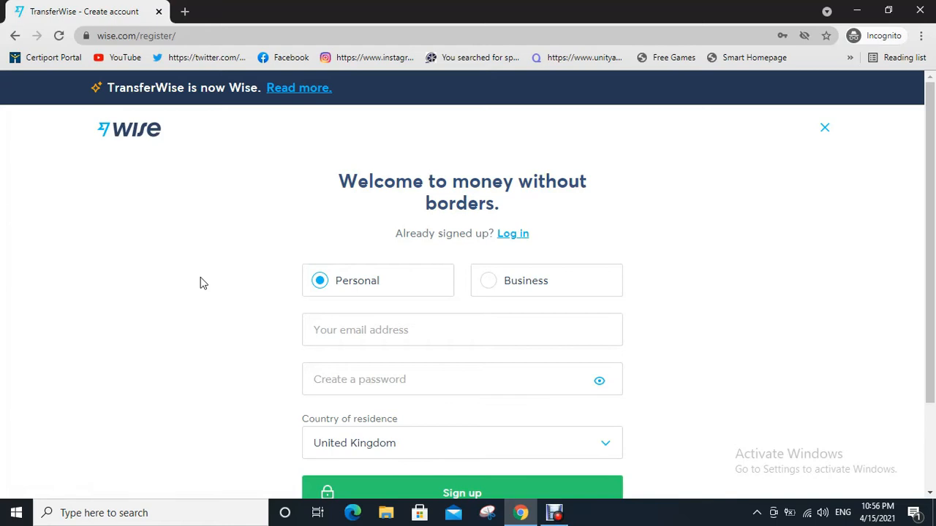
click(462, 331)
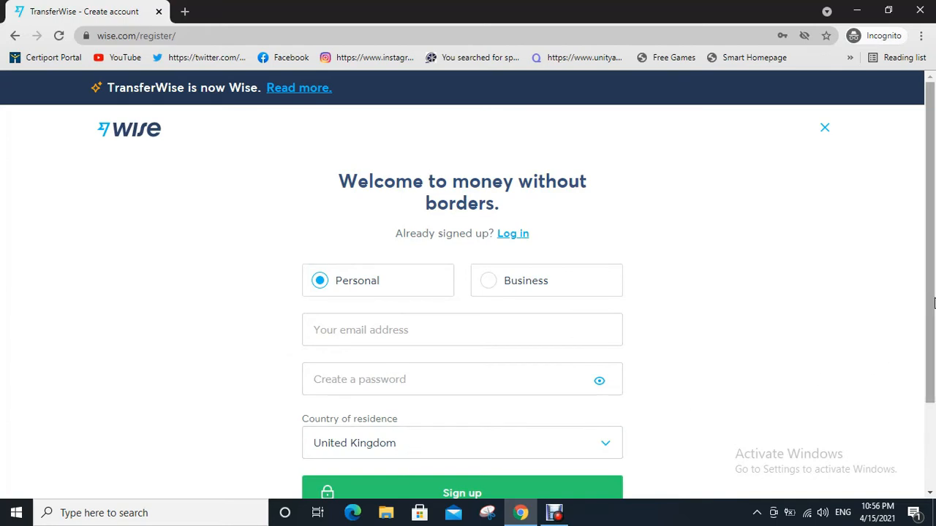
scroll(down, 3)
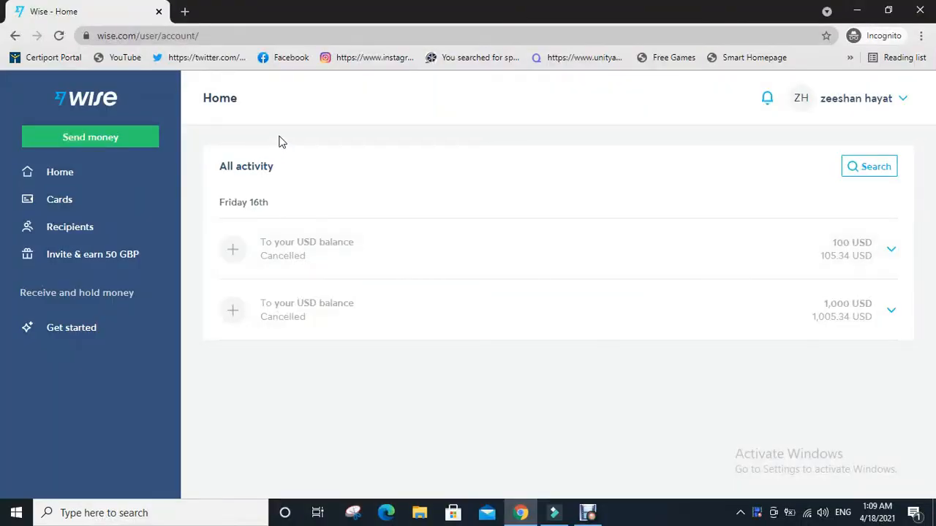
mouse_move(312, 142)
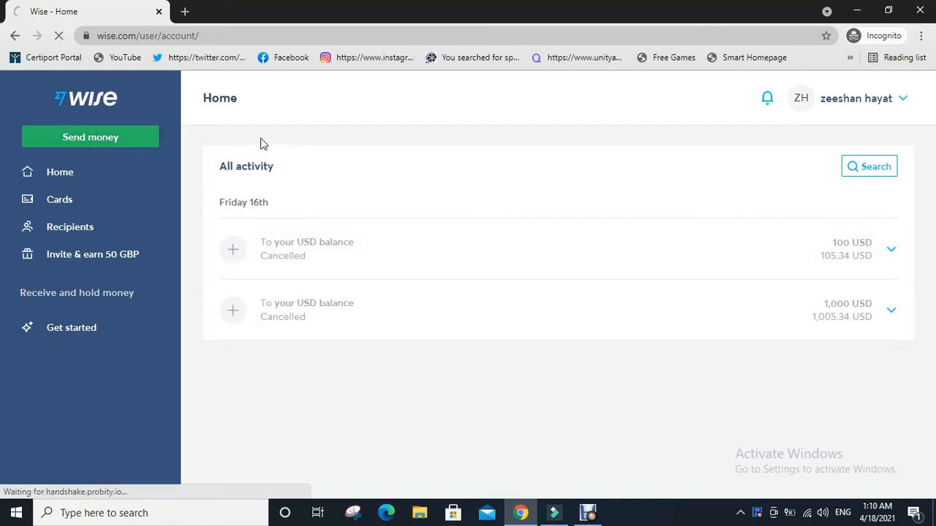
Start a new transfer via Send money, opening the 1,000 GBP to EUR amount form
click(91, 138)
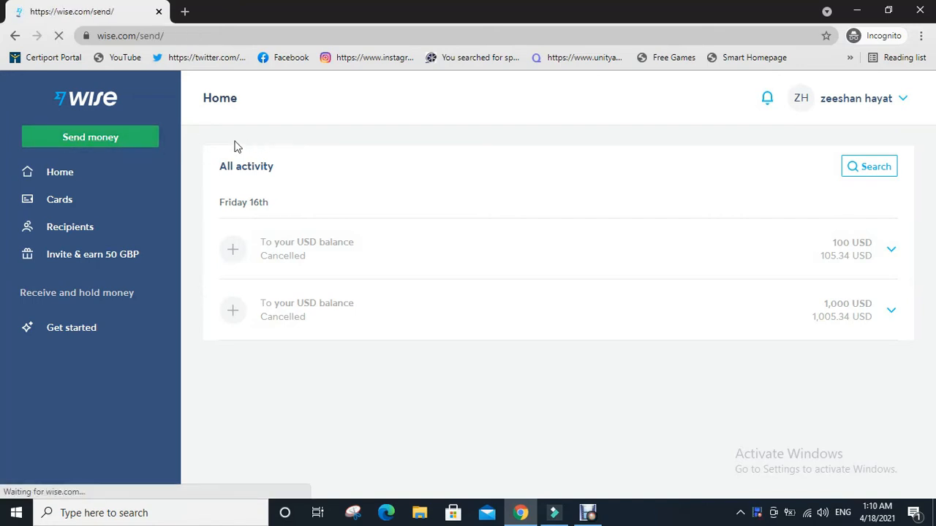
click(91, 137)
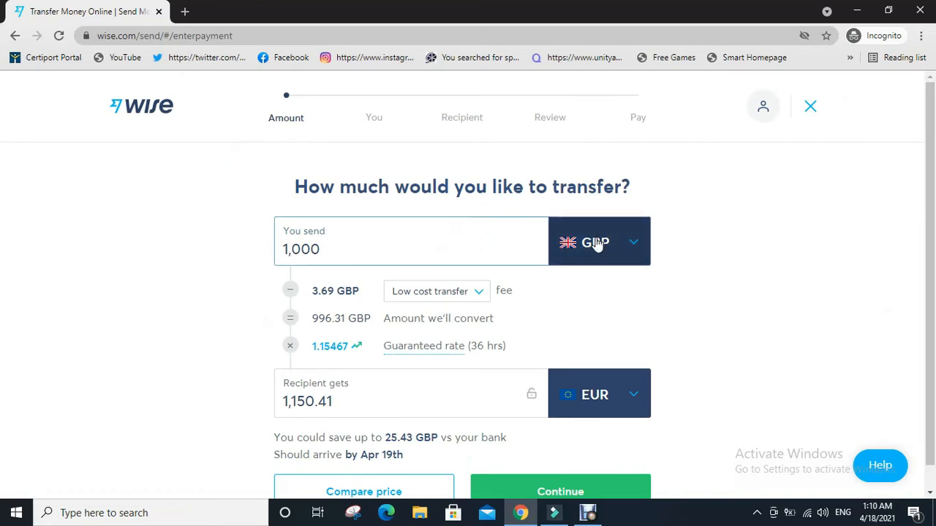
Set the transfer to send 1,000 USD and receive CLP, then continue to the recipient step
click(599, 243)
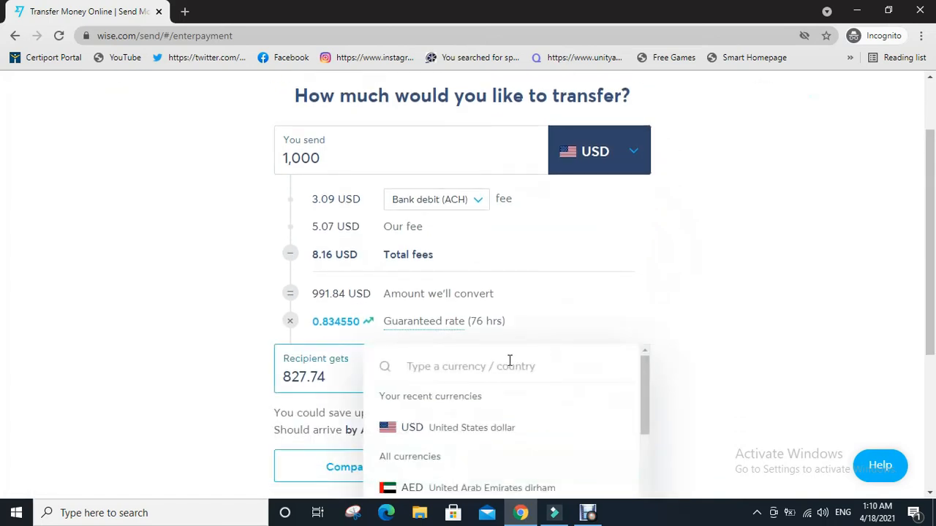
text(ch)
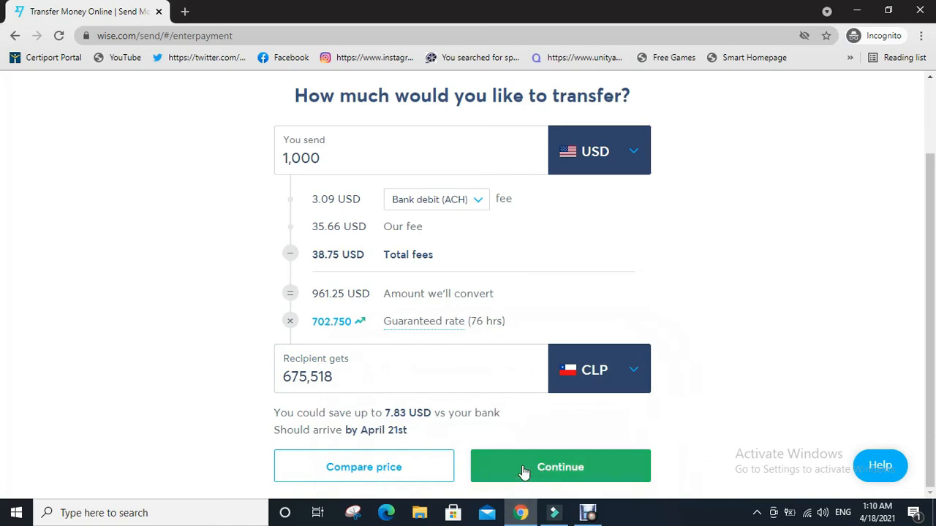
click(560, 467)
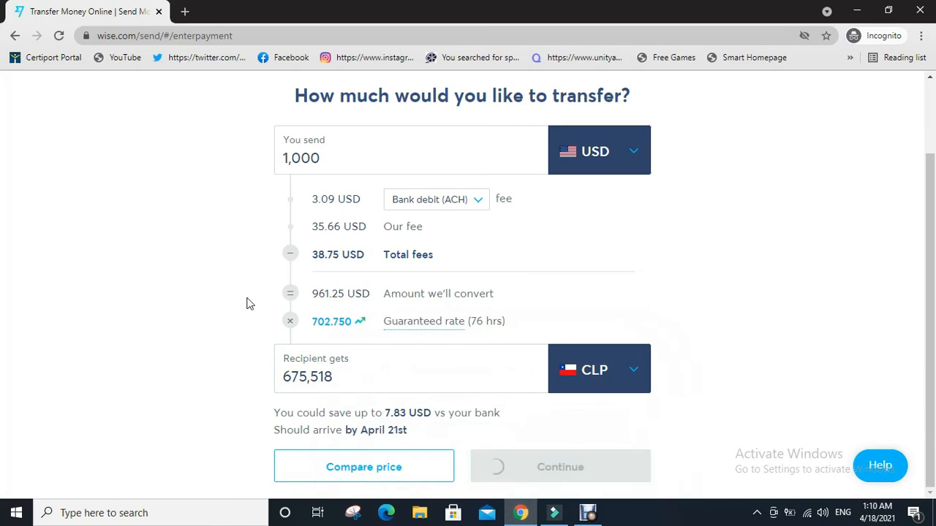
click(559, 467)
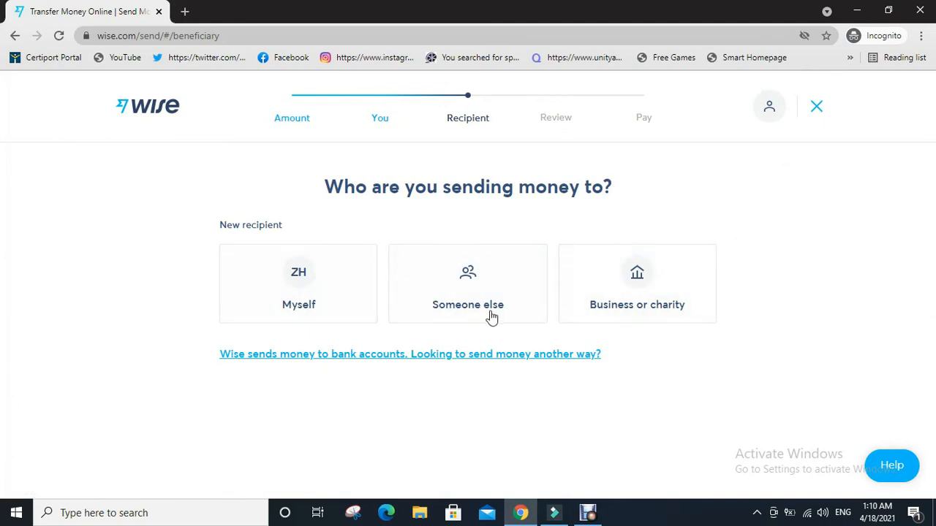
Choose Someone else as the recipient, bringing up the new-recipient details form
click(468, 284)
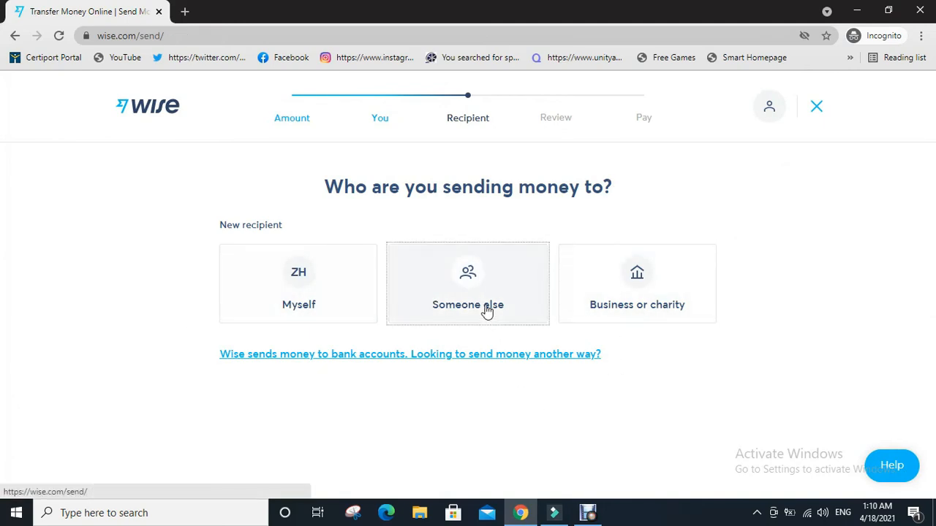
click(468, 284)
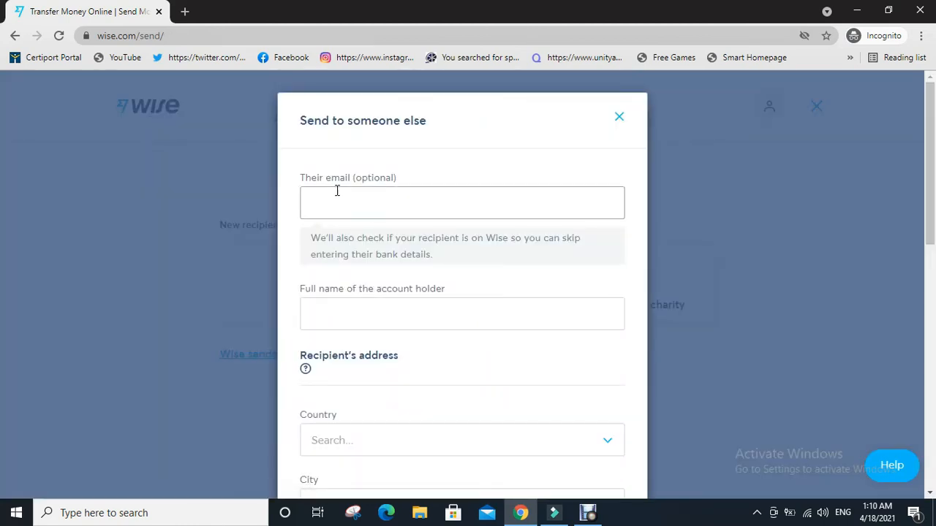
mouse_move(305, 279)
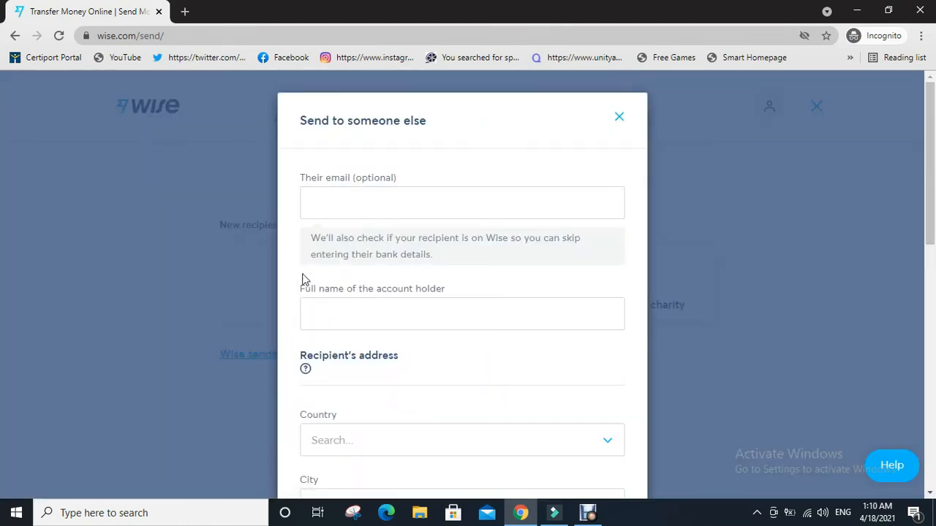
Dismiss the 'Send to someone else' form without entering details, returning to recipient choices
scroll(down, 3)
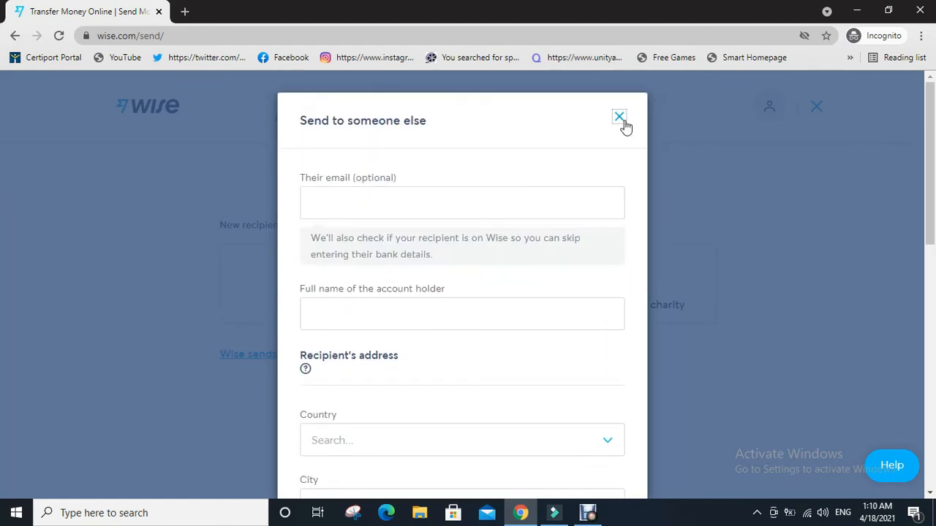
click(618, 117)
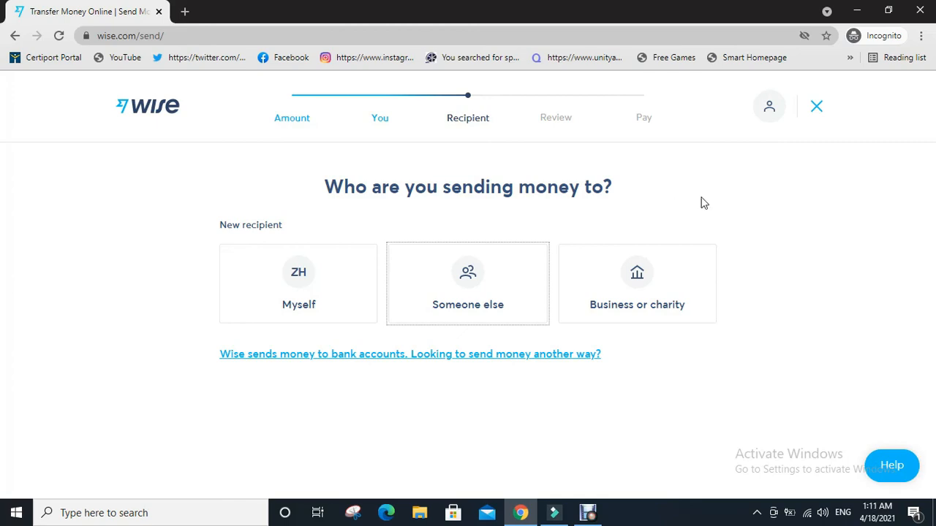
mouse_move(716, 210)
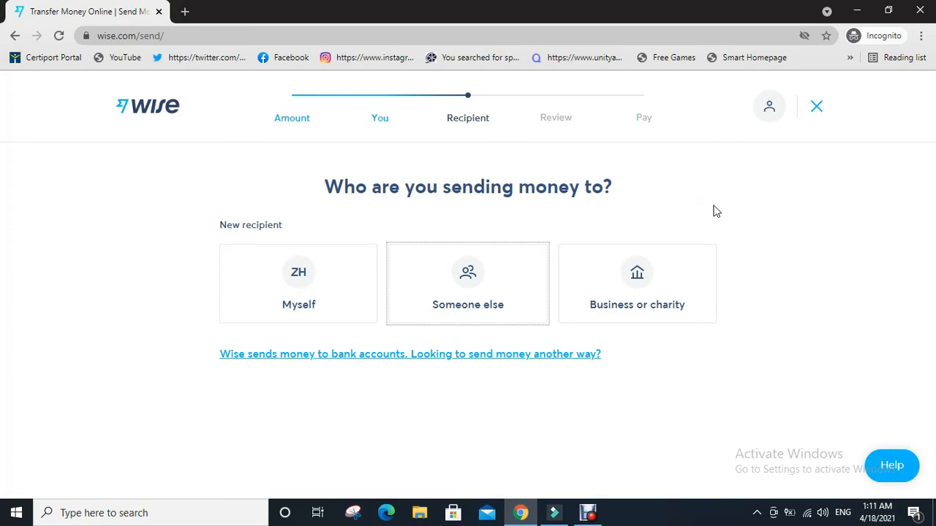